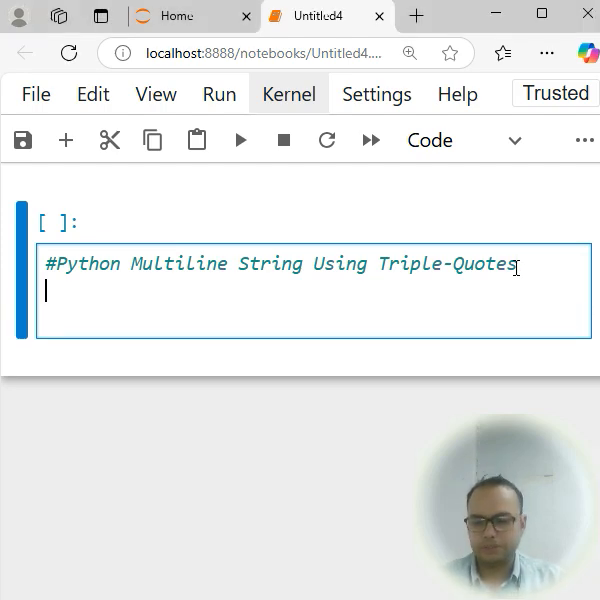
- Type multiline_str=""" below the comment to open a triple-quoted string
type("mul")
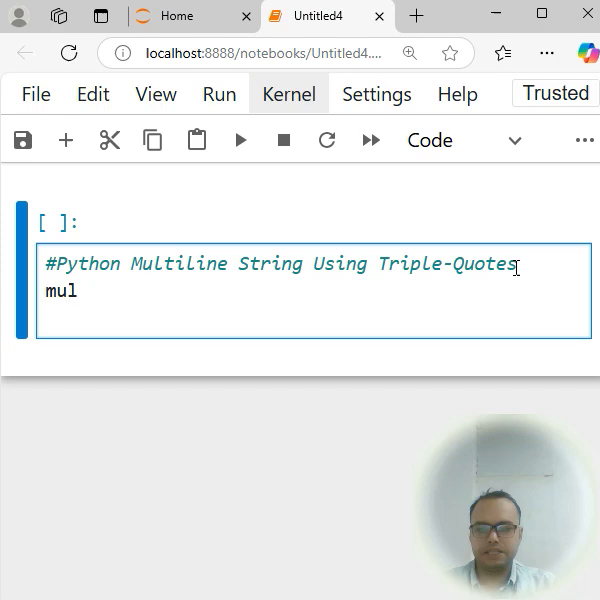
type("ti")
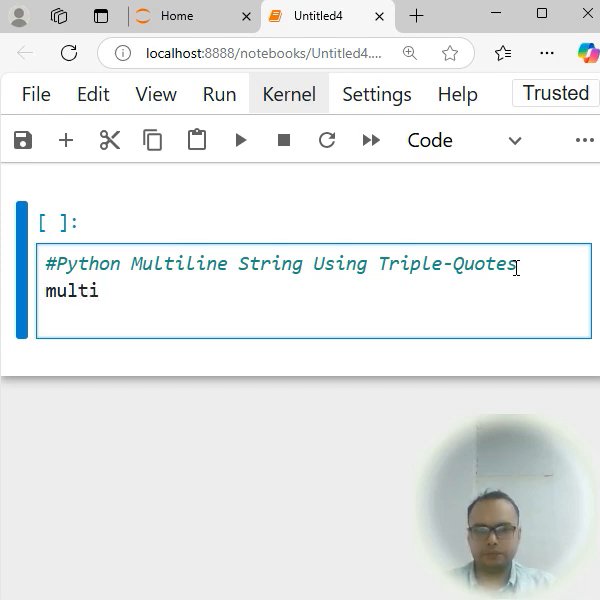
type("line_")
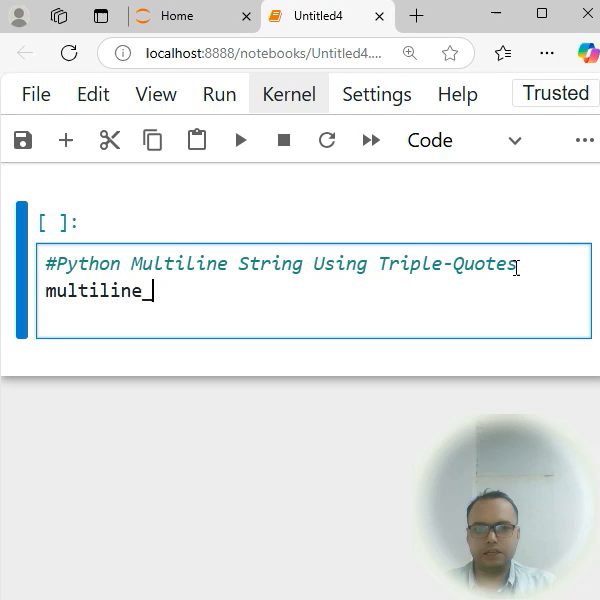
type("str")
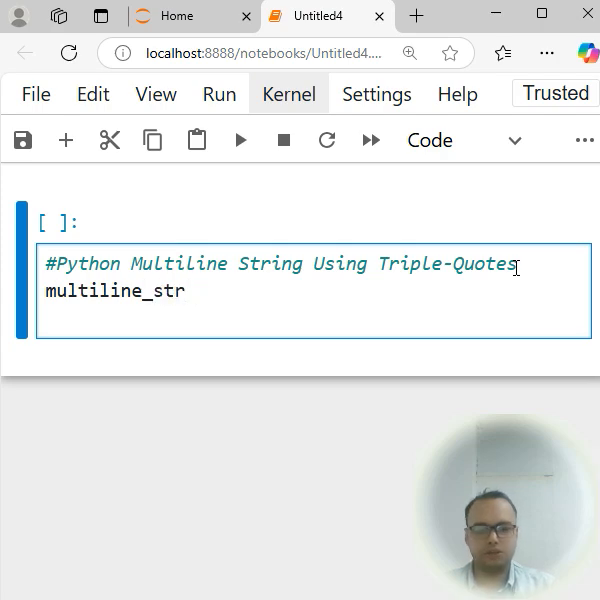
type("=\"")
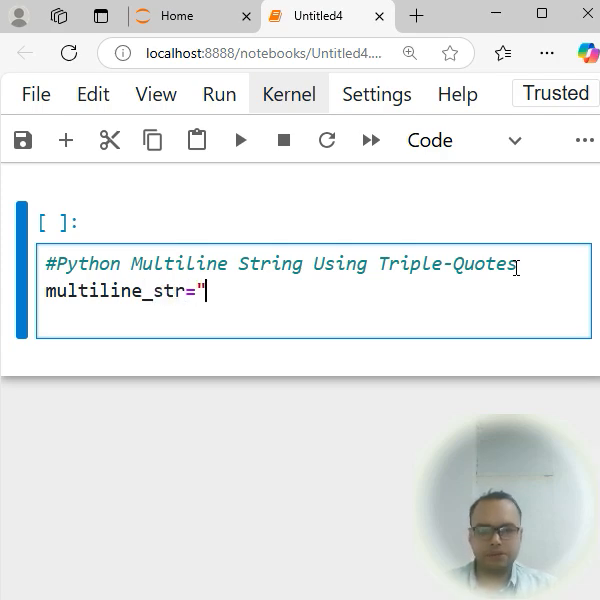
type("\"\"")
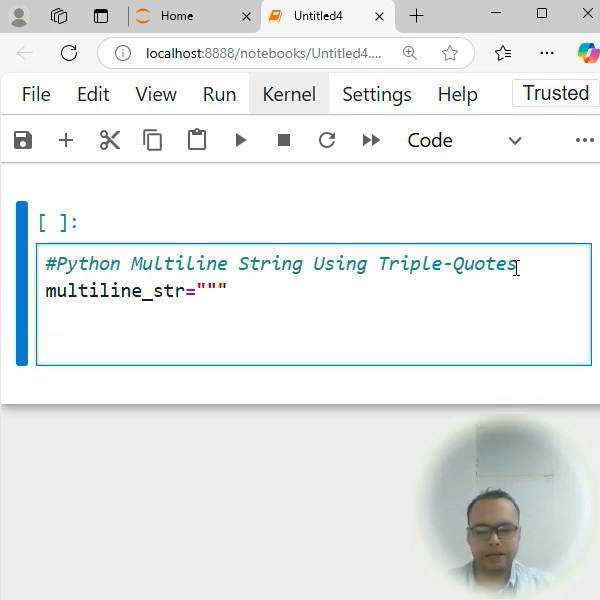
- Write 'This is a multiline' and 'string example' on two lines, closing with """
type("This is a")
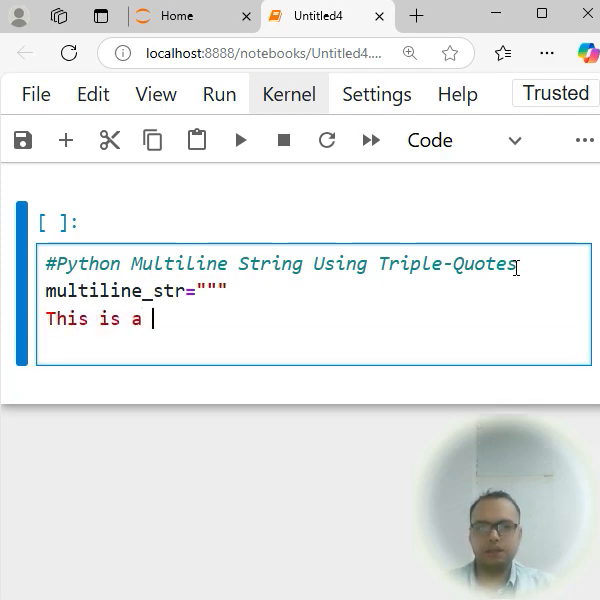
type("mu")
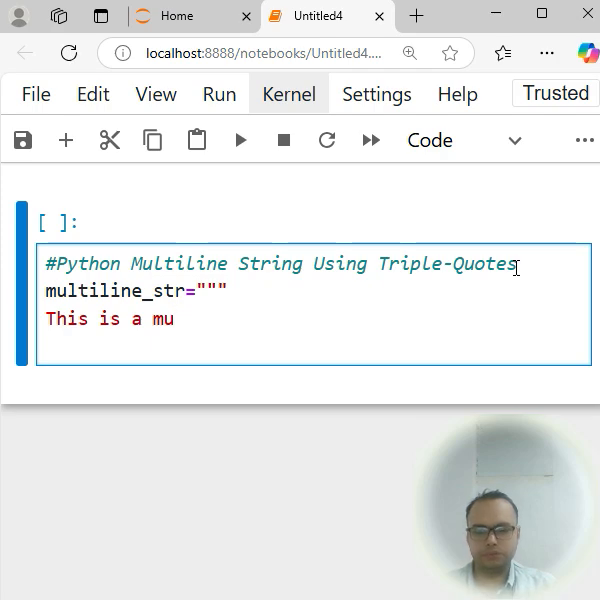
type("l")
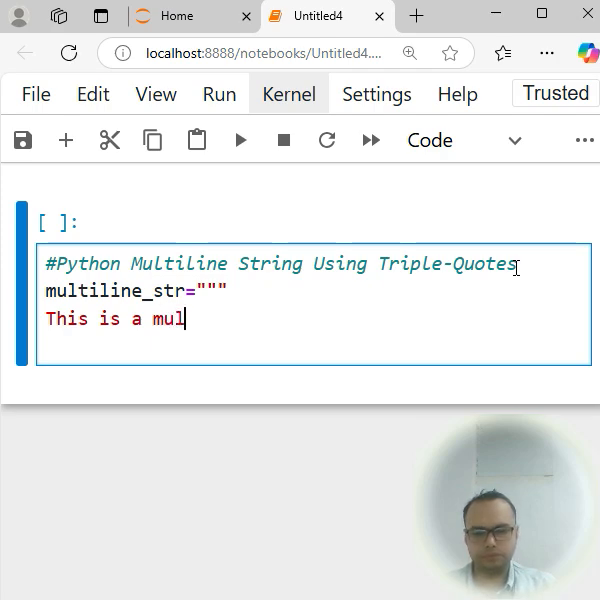
type("tiline")
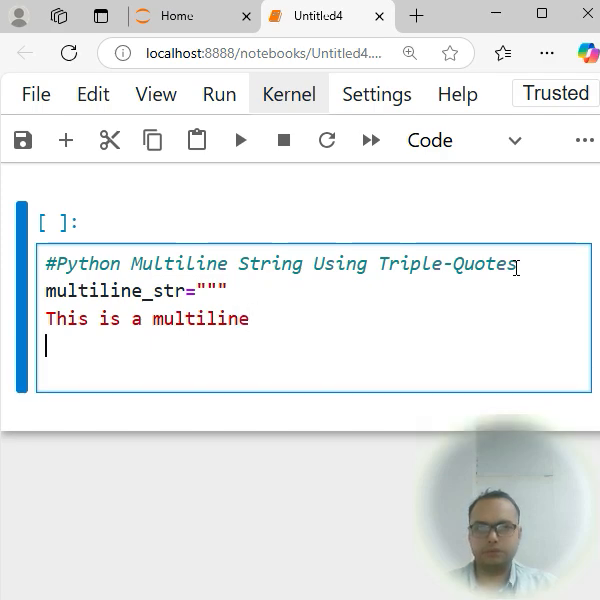
type("string ex")
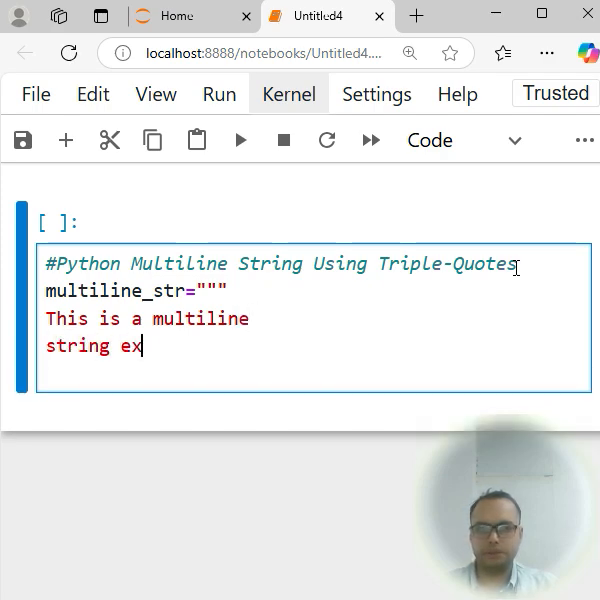
type("ample")
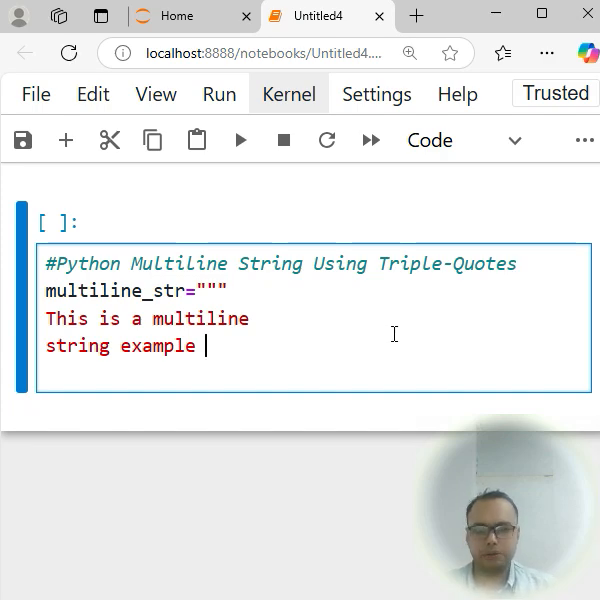
type("\"\"\"")
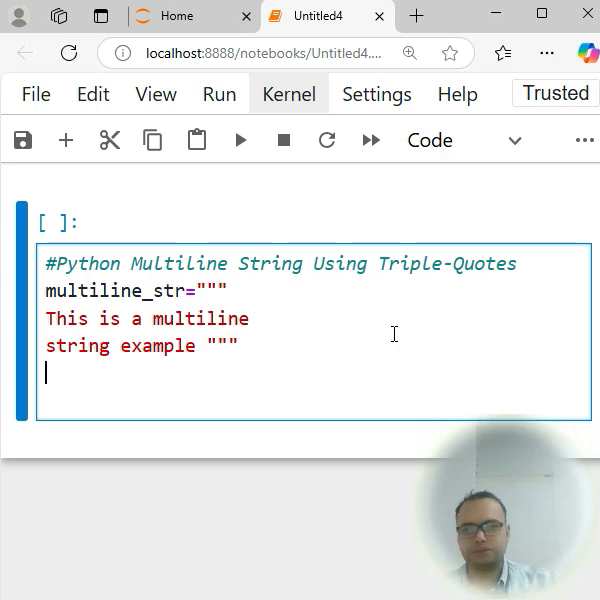
- Type print(multiline_str) on the last line of the cell
type("print")
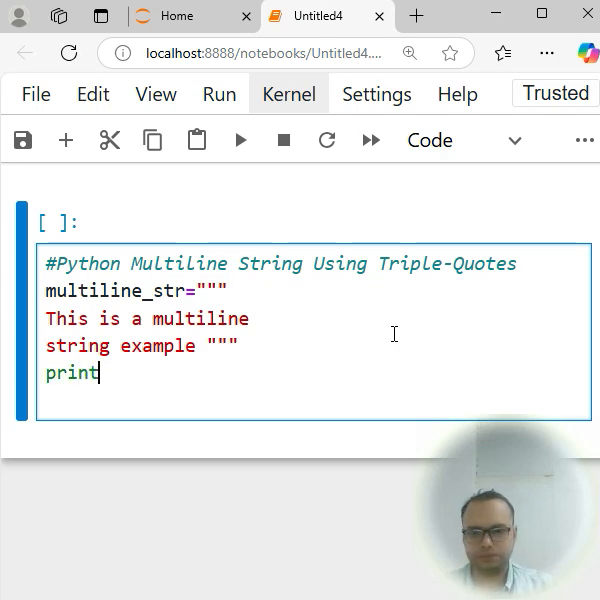
type("()")
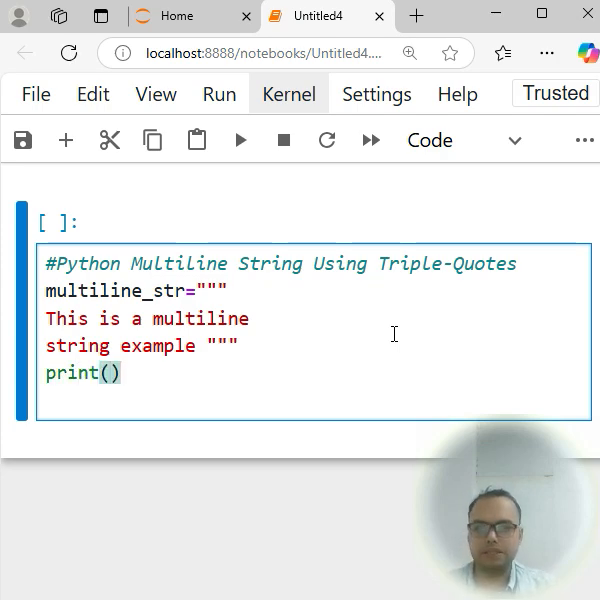
type("mu")
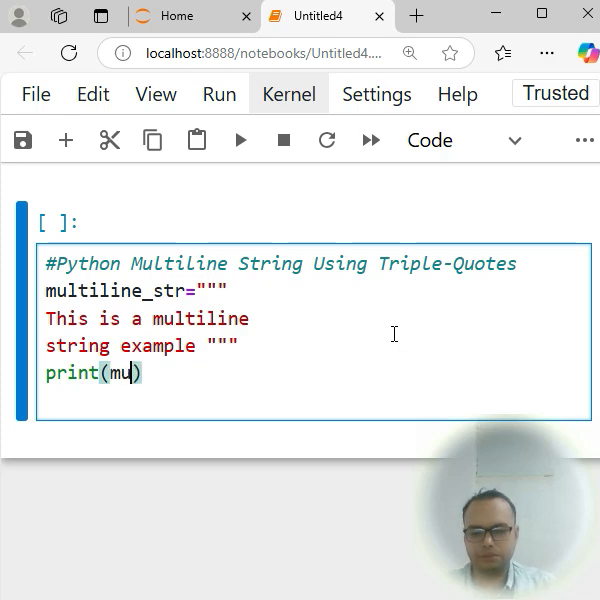
type("ltiline")
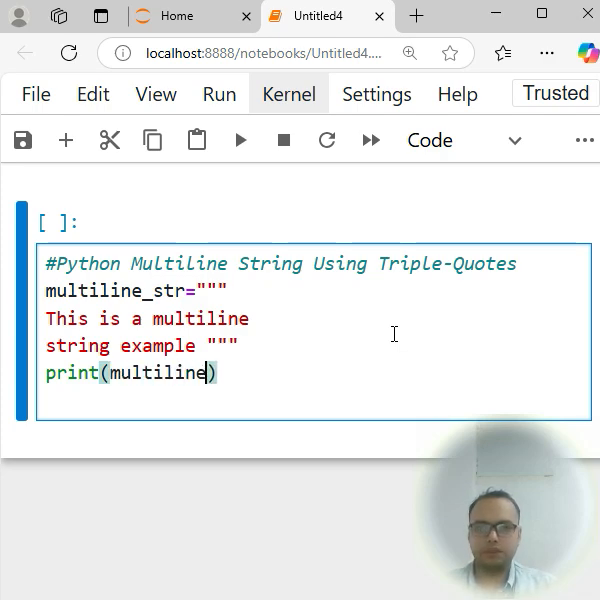
type("_str")
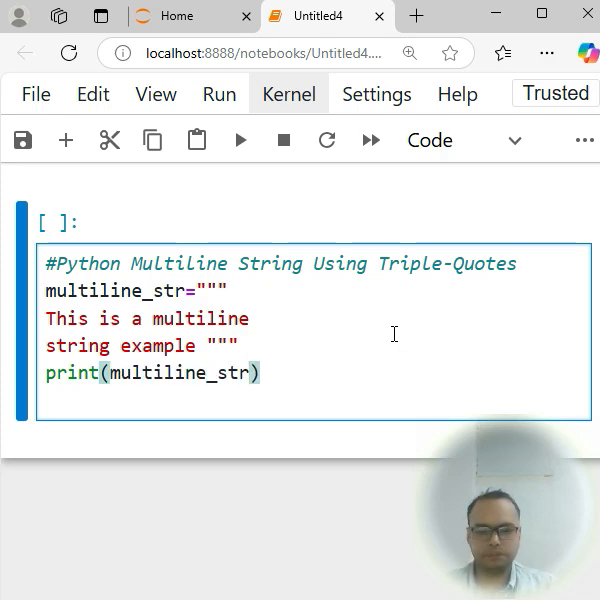
- Run the cell to print 'This is a multiline / string example' on two lines
left_click(240, 139)
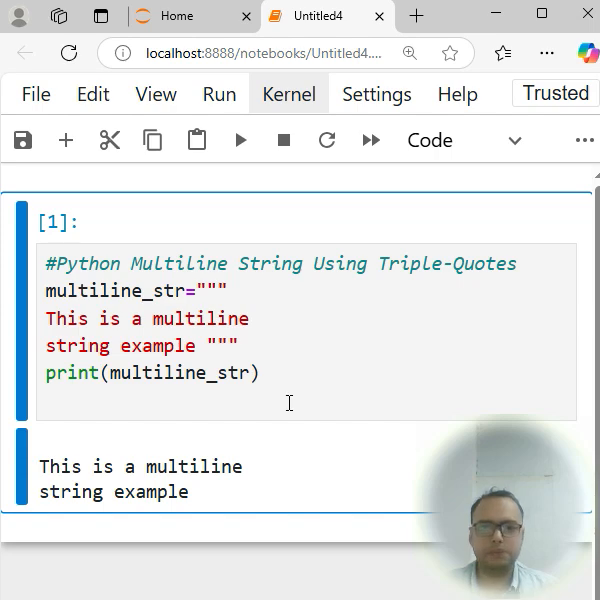
mouse_move(301, 368)
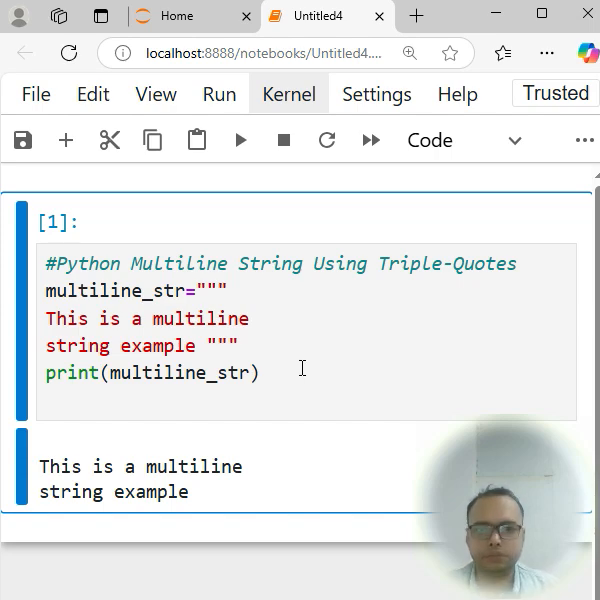
mouse_move(546, 42)
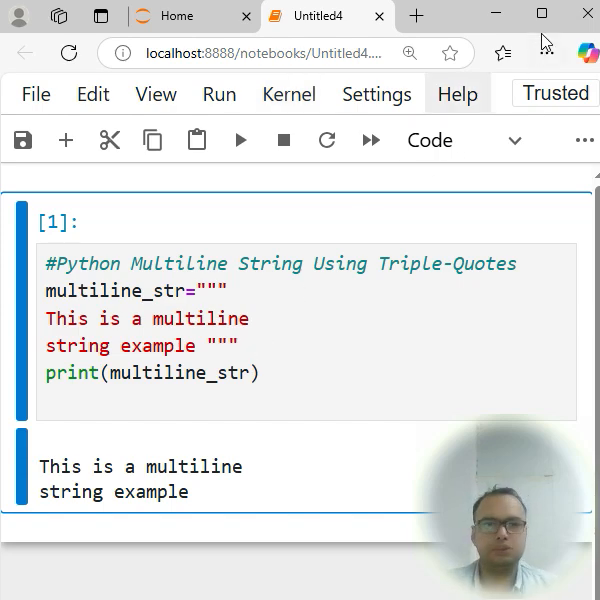